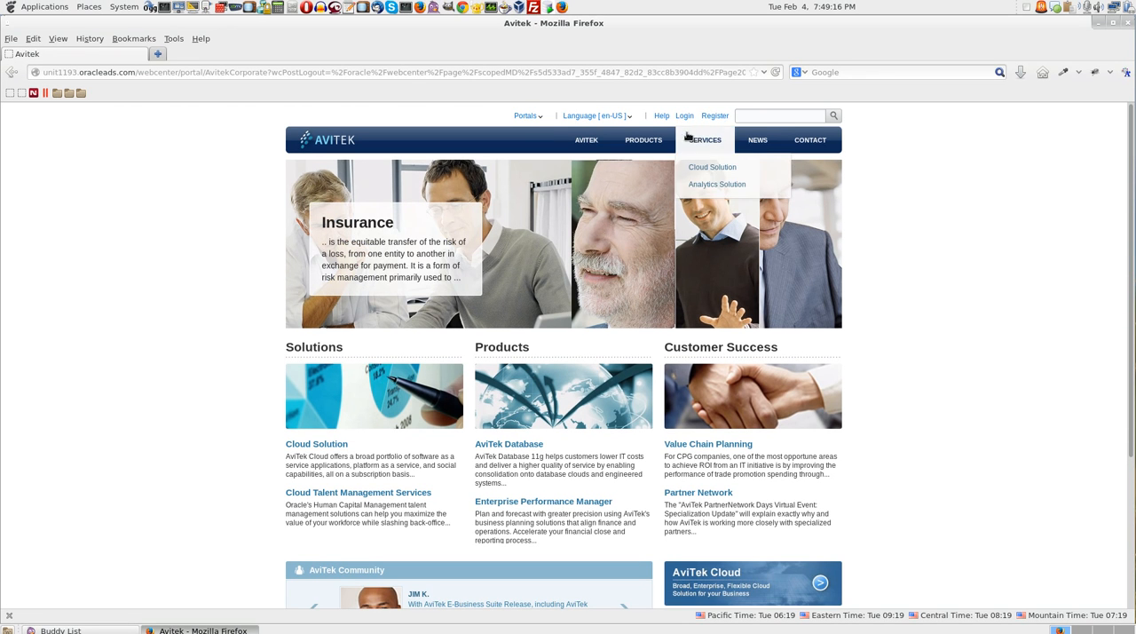
- Sign in to the Avitek site and enter the Portal Builder's General administration page
type("weblogic")
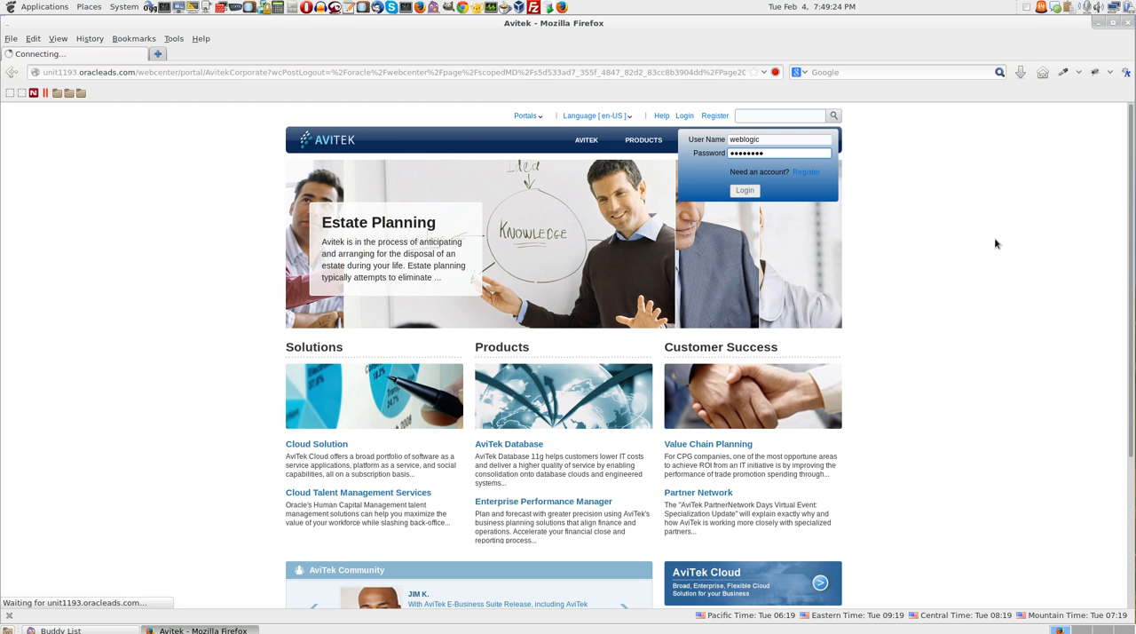
left_click(743, 190)
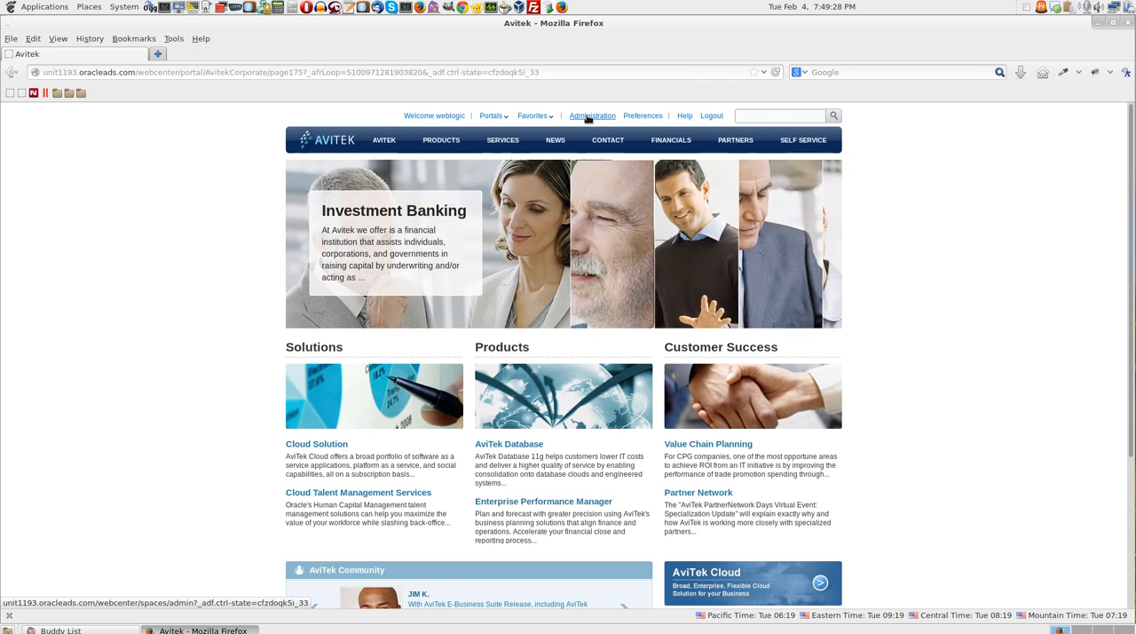
left_click(593, 115)
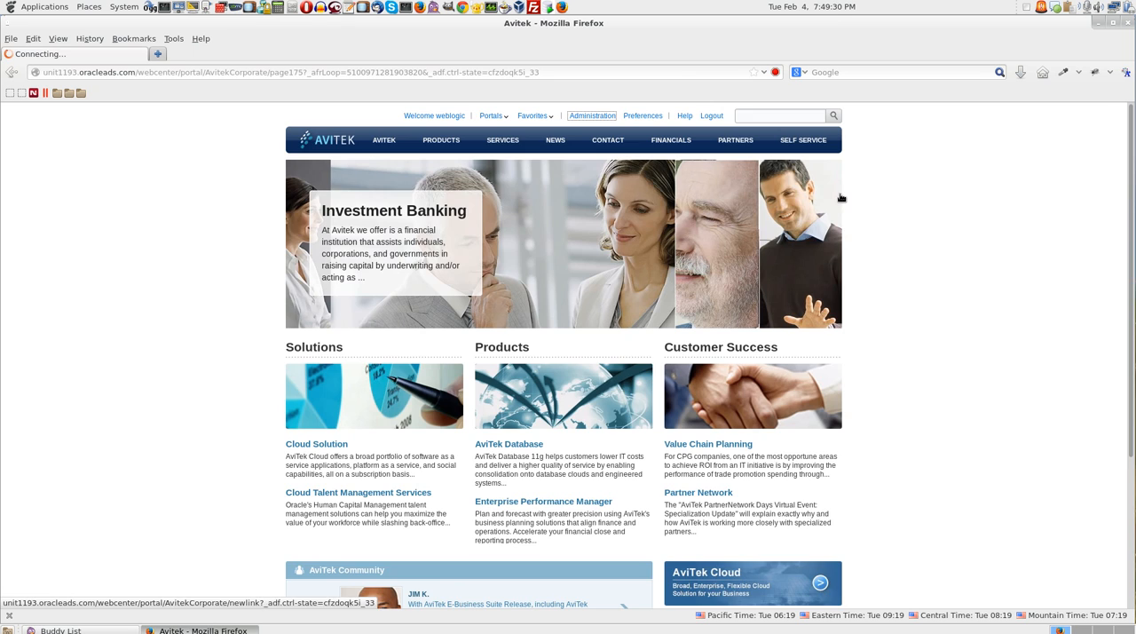
left_click(591, 115)
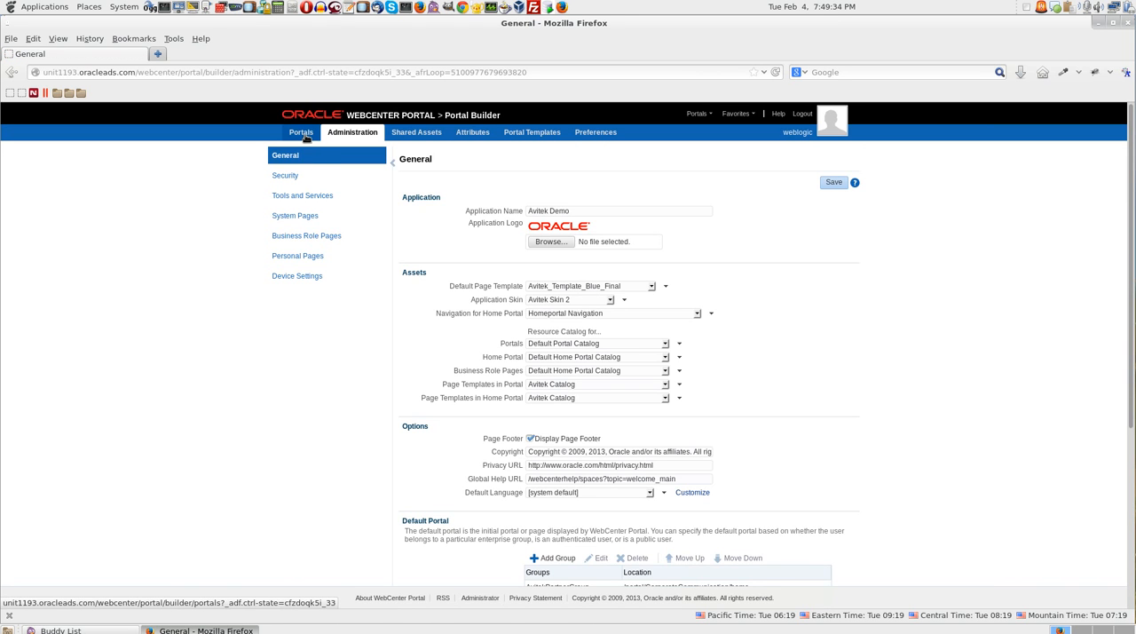
- From the list of all portals, start a new portal to reach the Select a Portal Template page
left_click(302, 132)
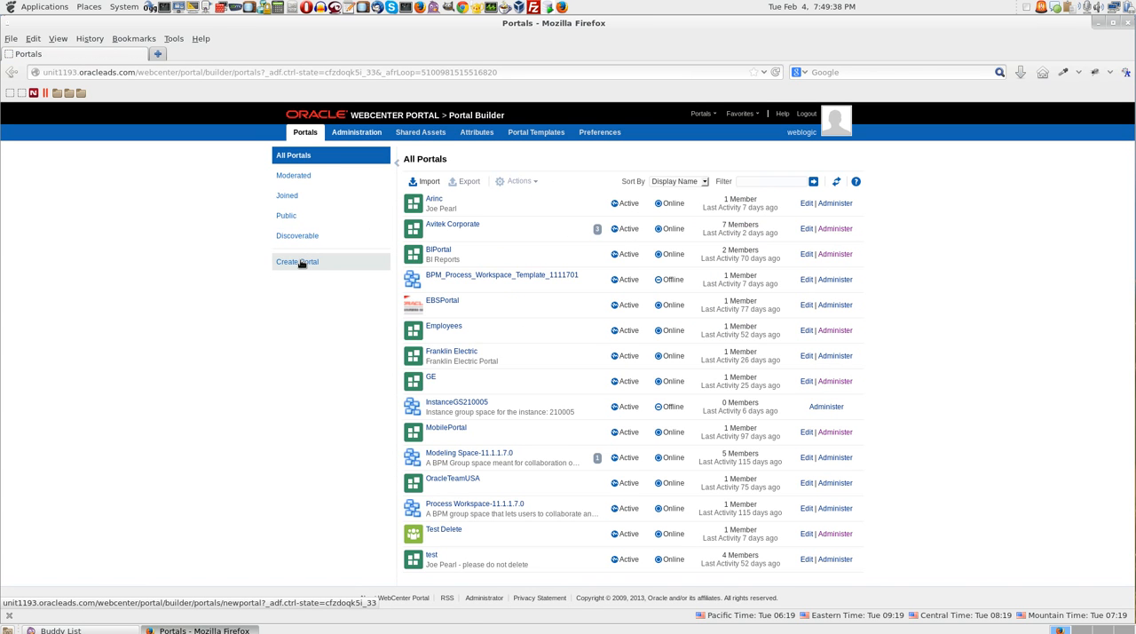
left_click(297, 261)
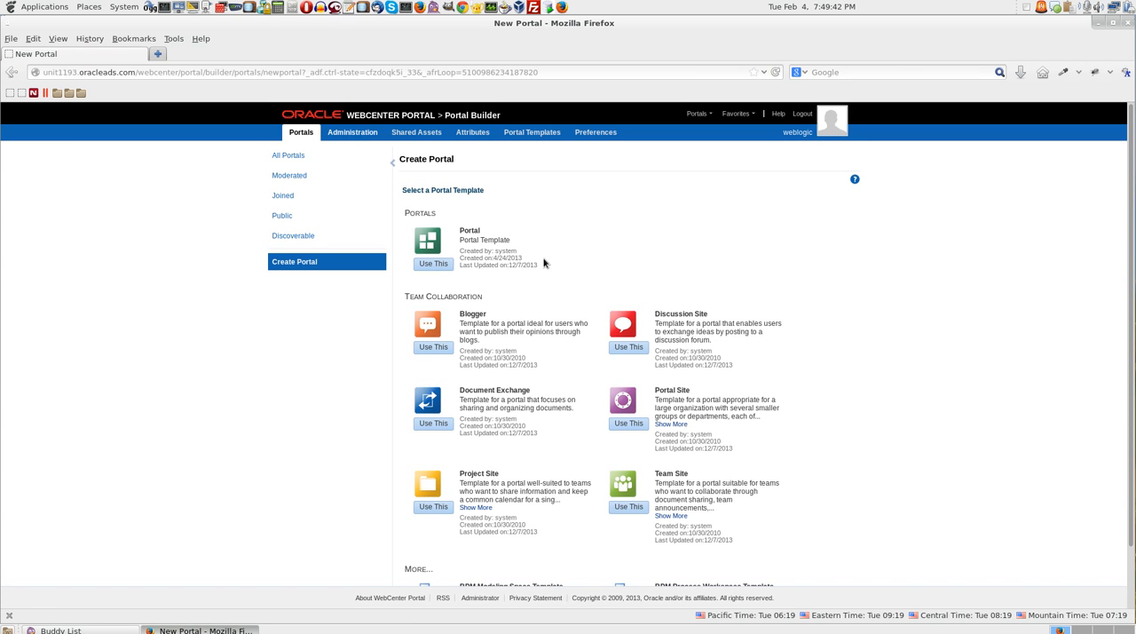
mouse_move(513, 304)
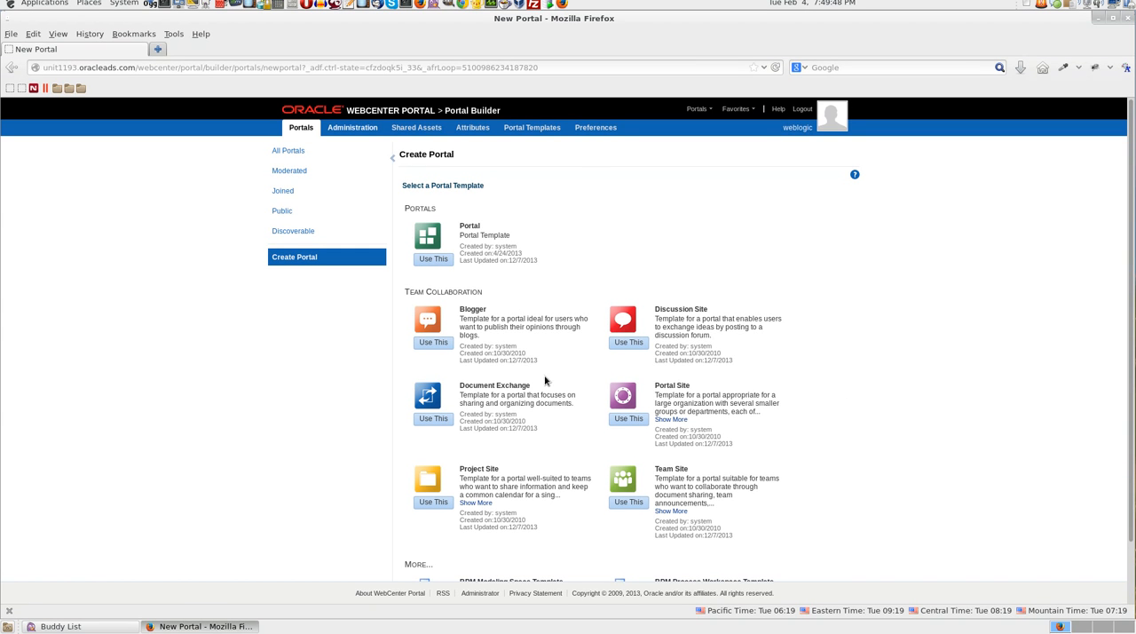
mouse_move(532, 344)
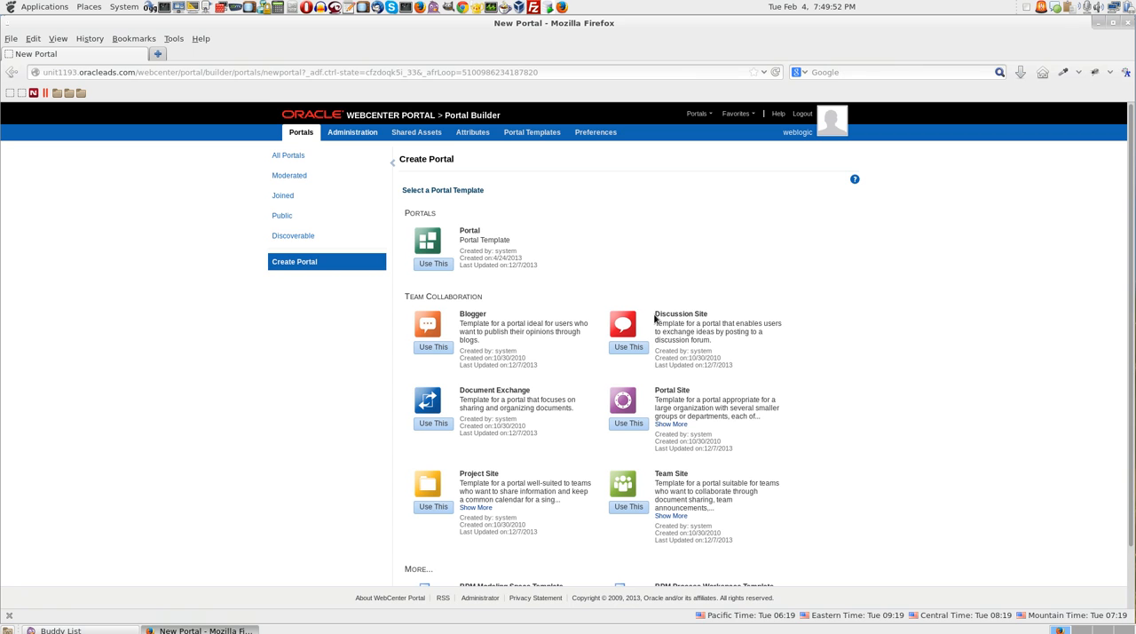
mouse_move(721, 318)
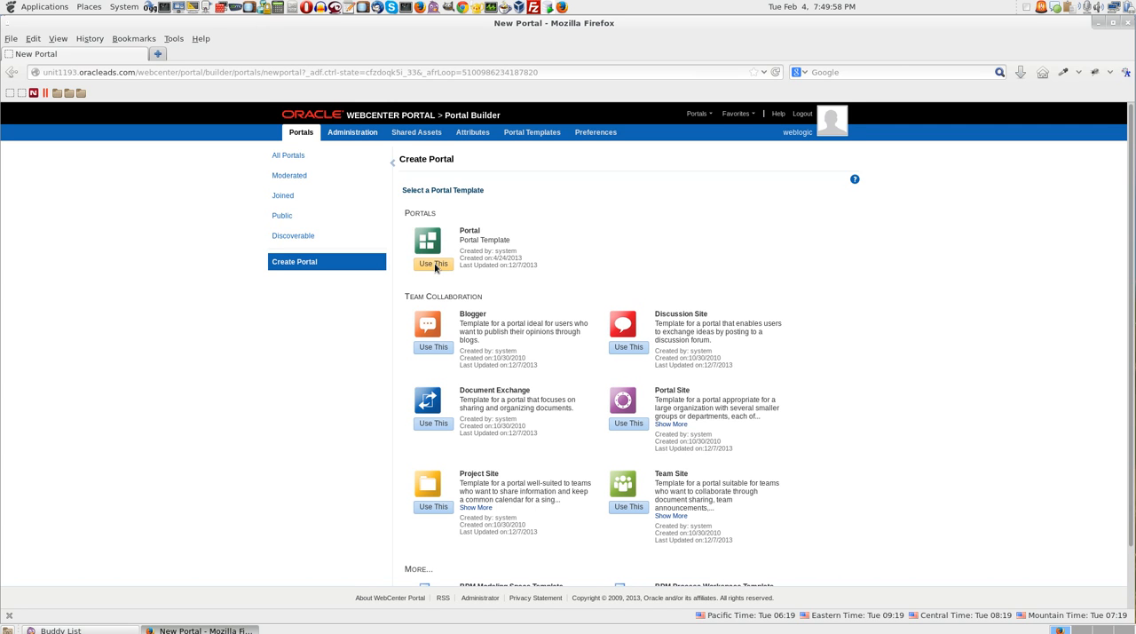
- Use the plain Portal template, title it AvitekCars, set access to Private, and proceed to Add Pages
left_click(433, 263)
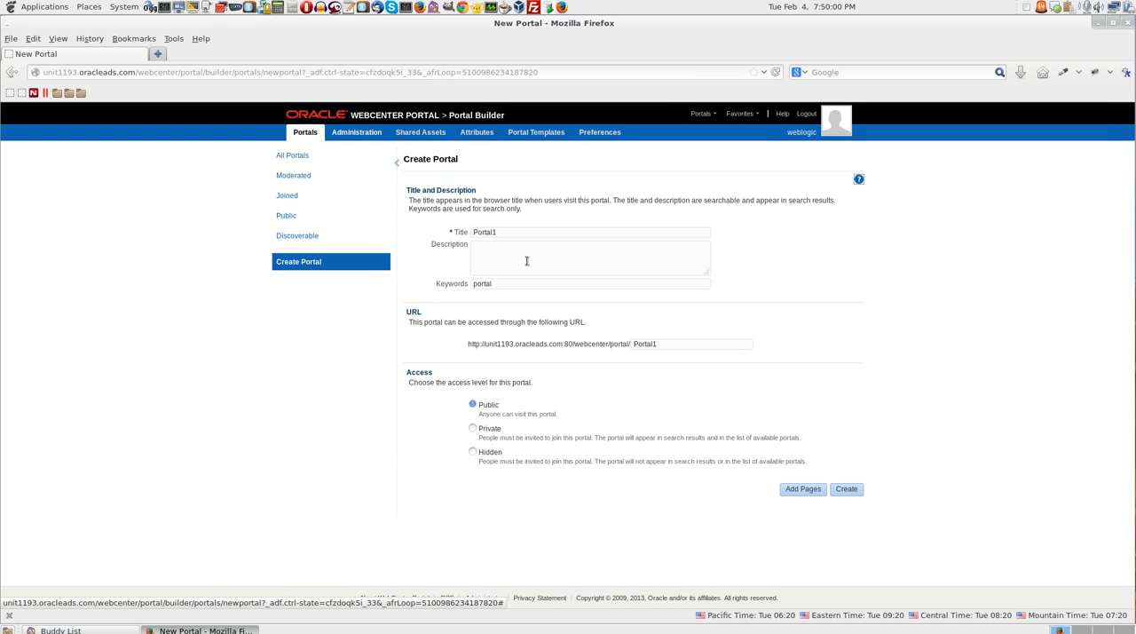
type("A")
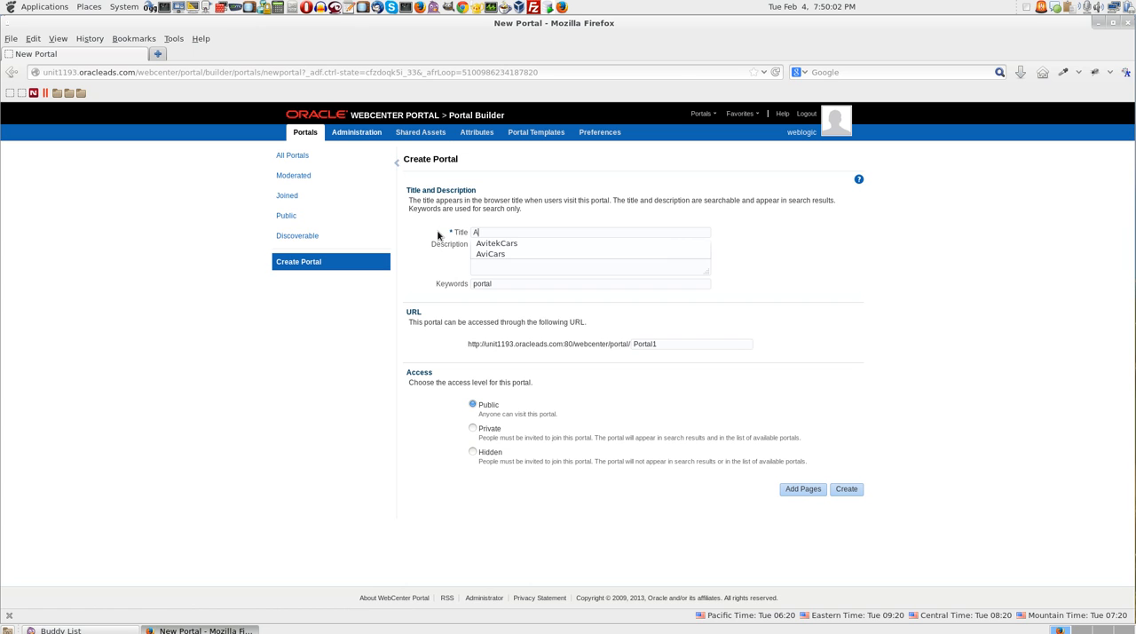
left_click(497, 241)
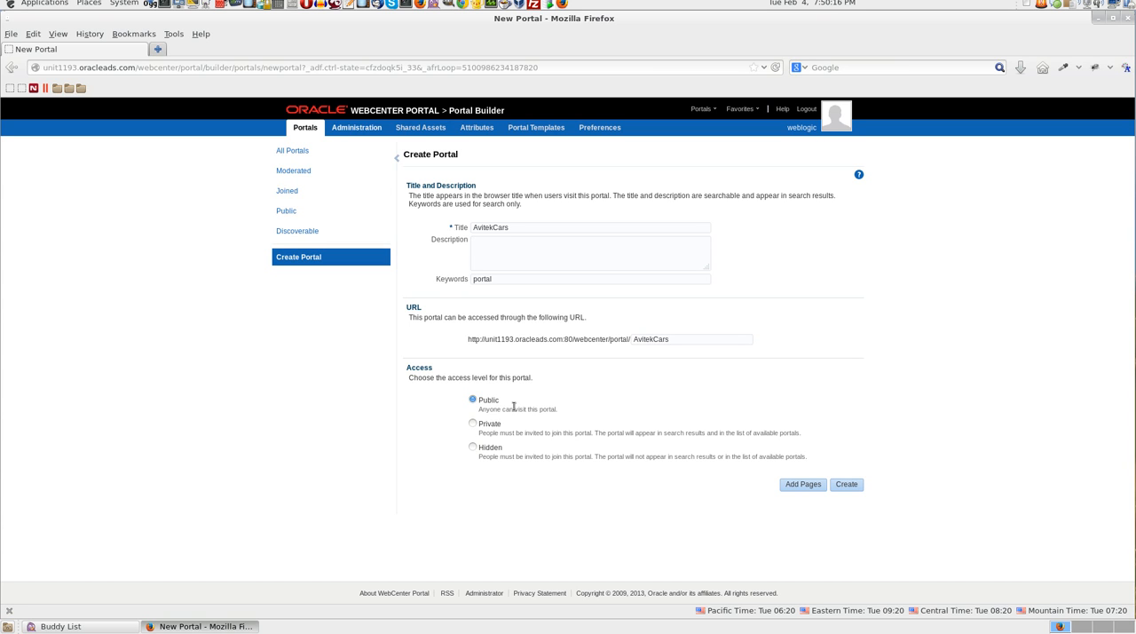
left_click(472, 422)
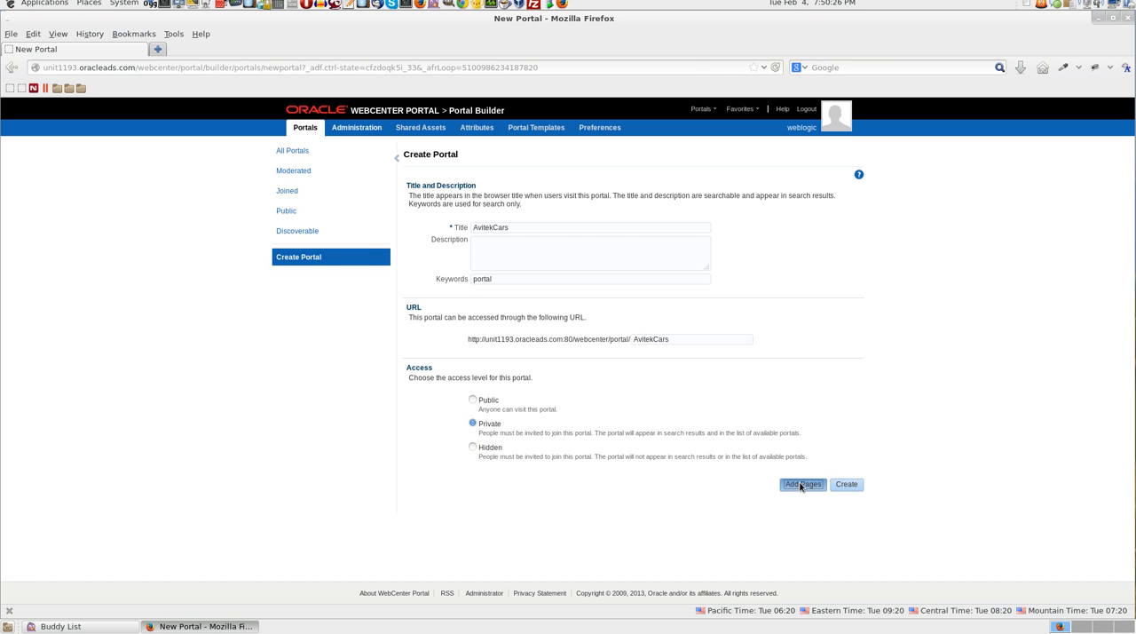
left_click(802, 482)
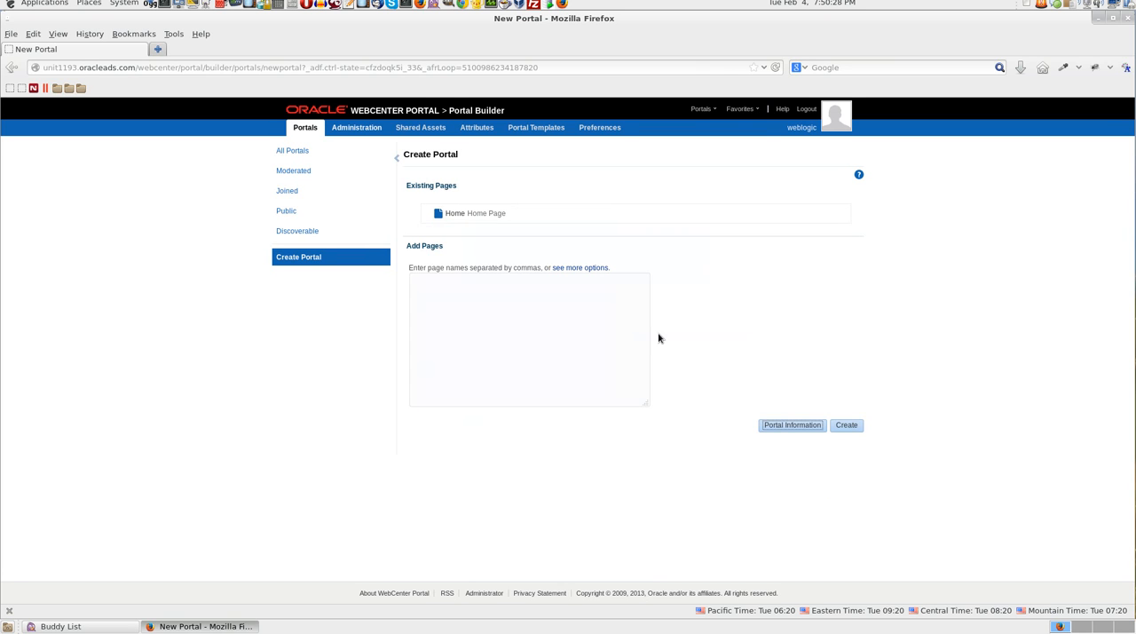
- Enter 'About Us, Services, Contact Us' as the extra pages and create the AvitekCars portal
type("A")
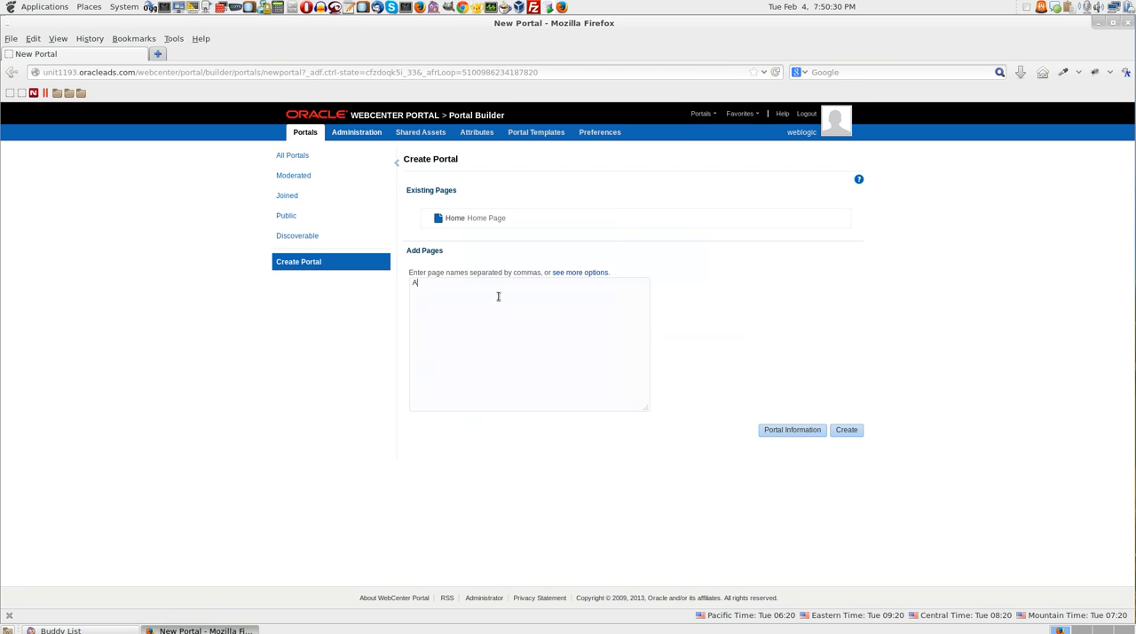
type("bout Us")
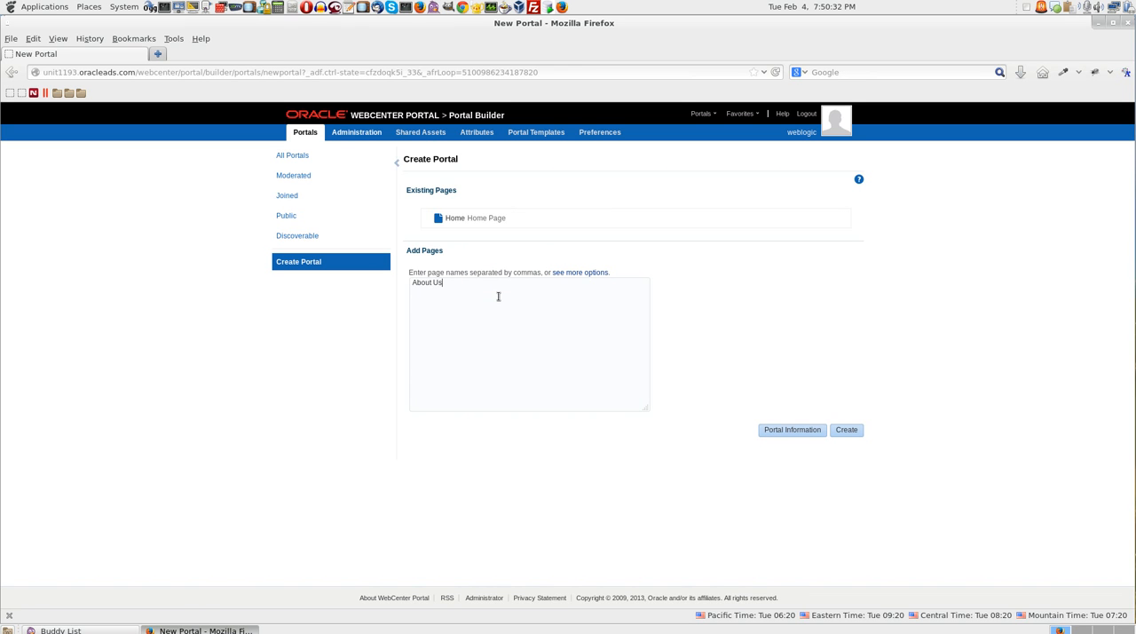
type(", Ser")
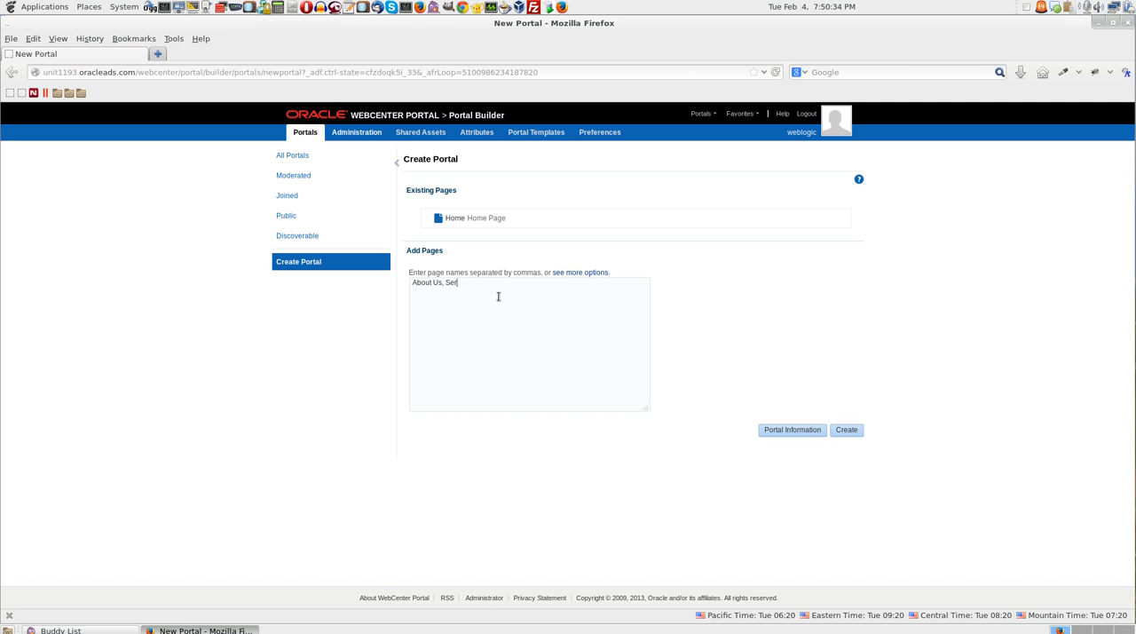
type("vices,")
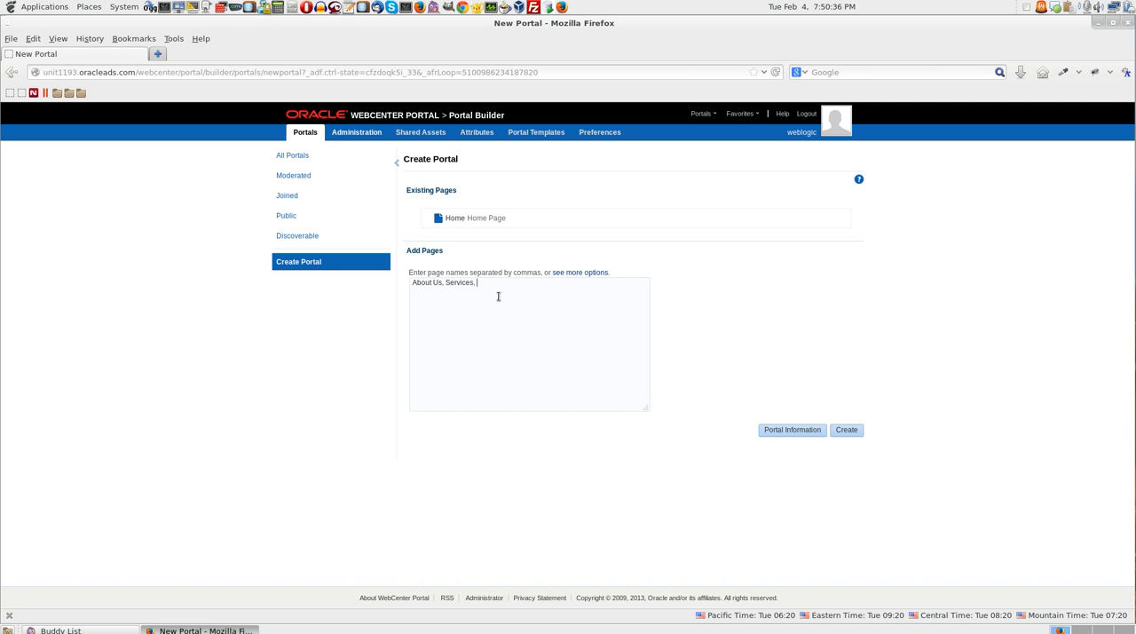
type("Contact")
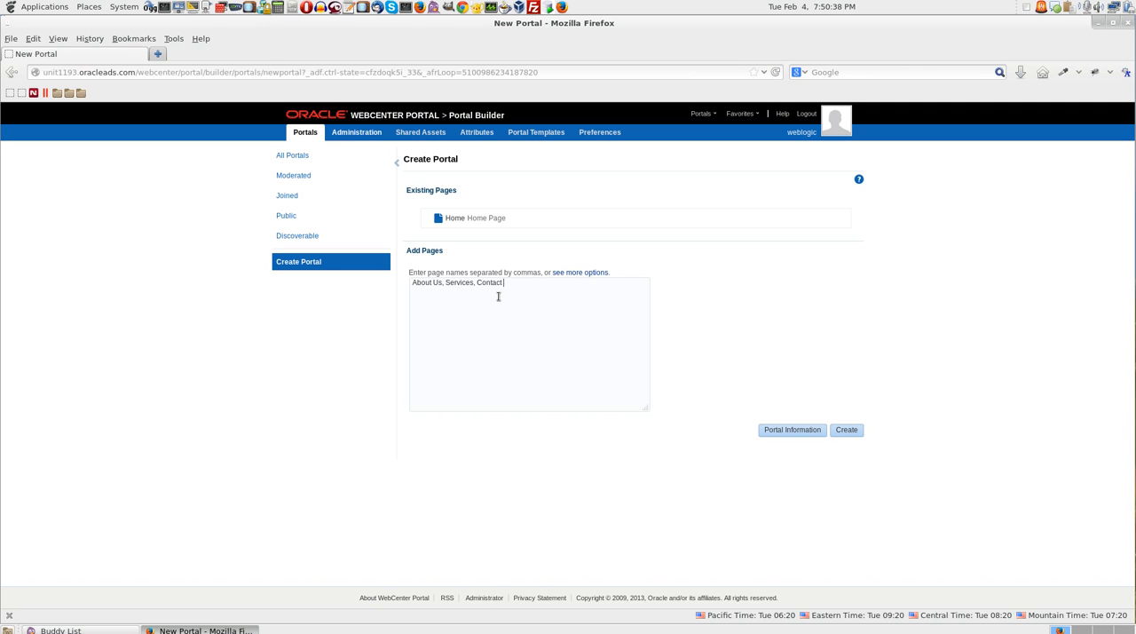
type("Us")
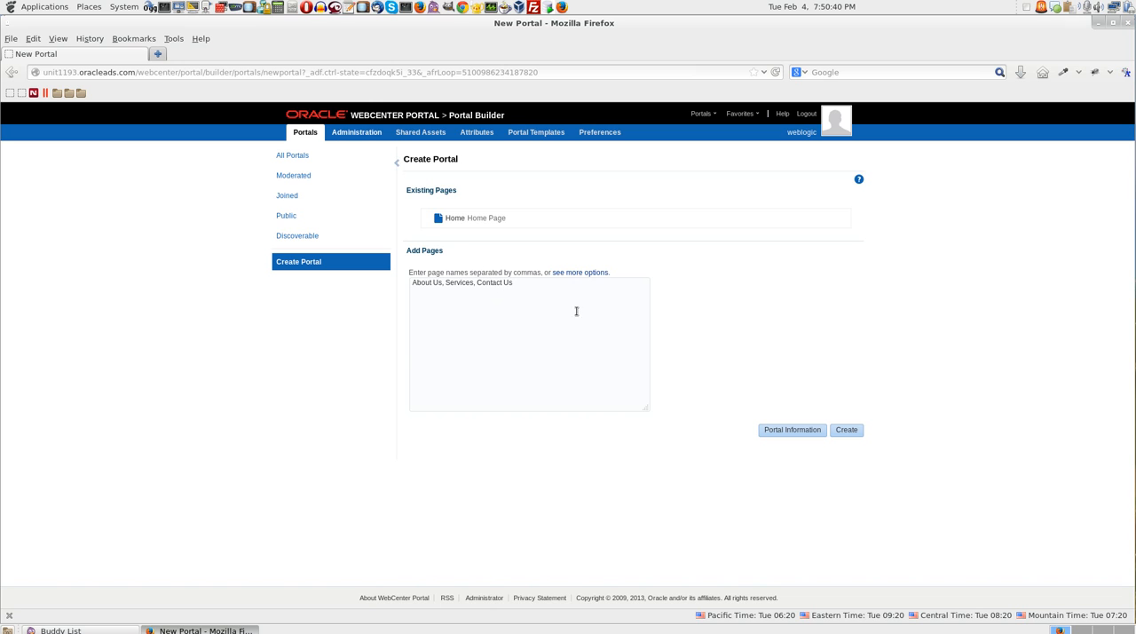
left_click(845, 425)
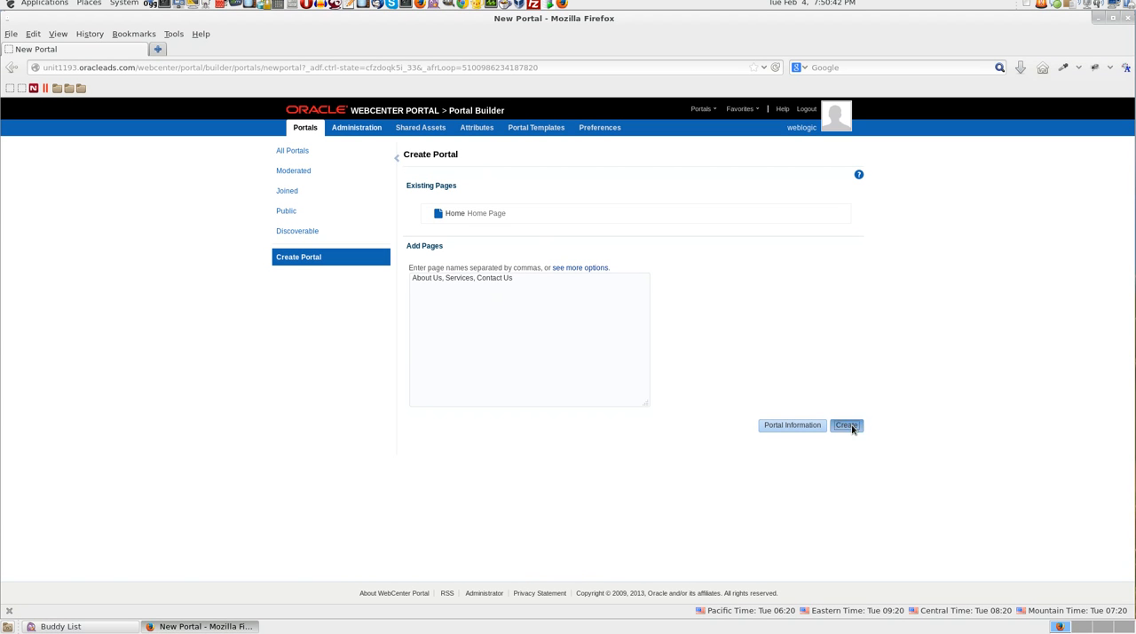
left_click(844, 424)
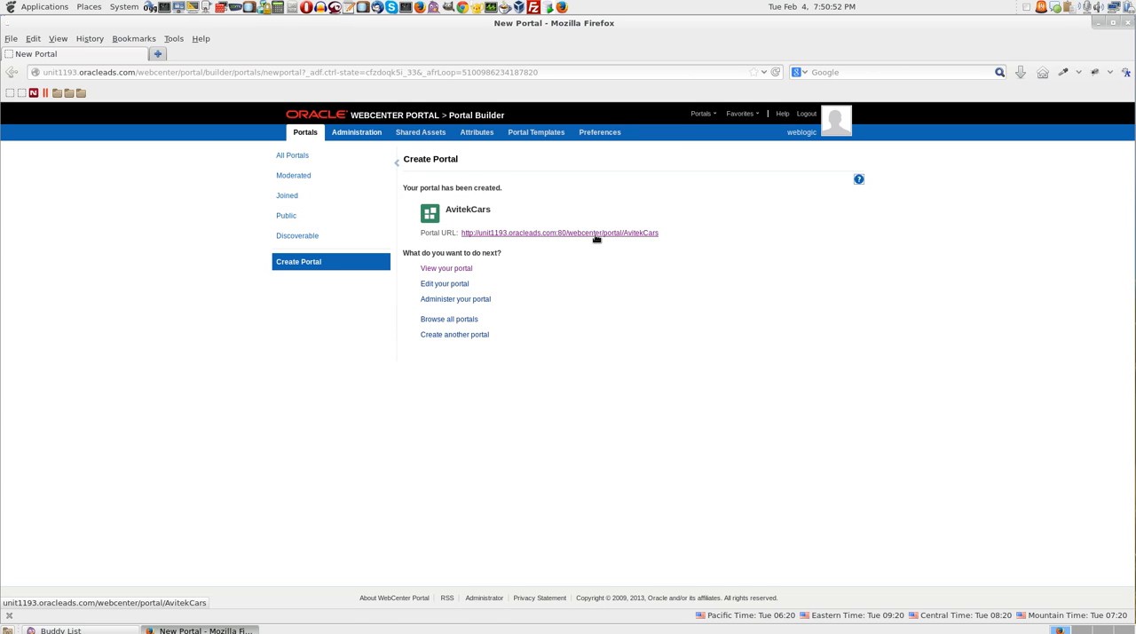
- Follow the Portal URL link and view the AvitekCars site with its four pages in the new tab
left_click(559, 233)
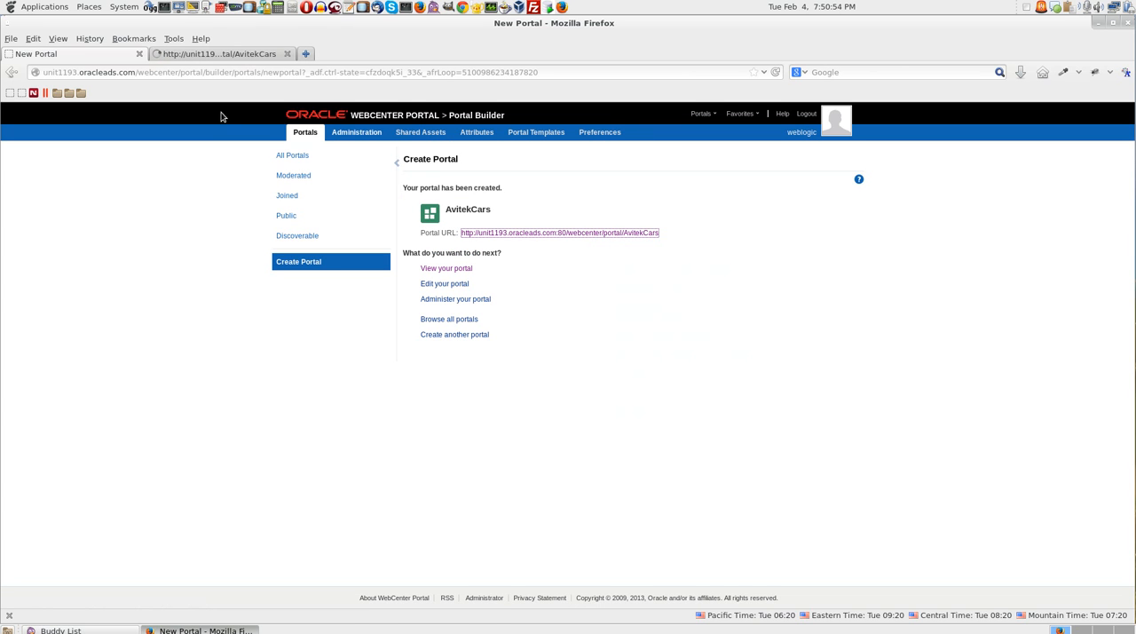
left_click(445, 268)
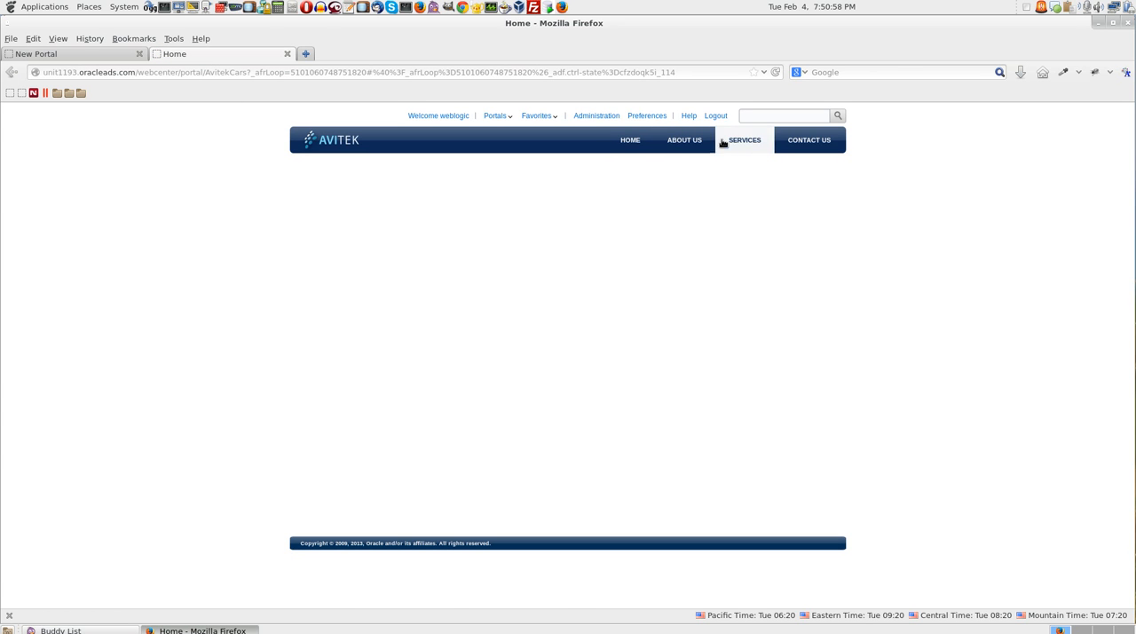
mouse_move(1022, 9)
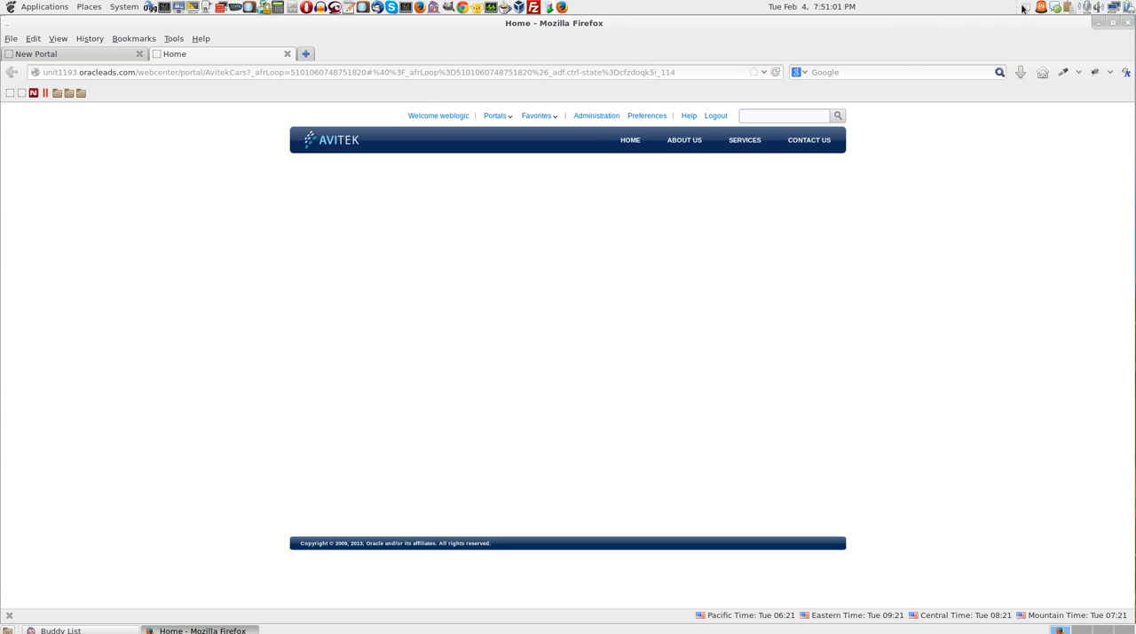